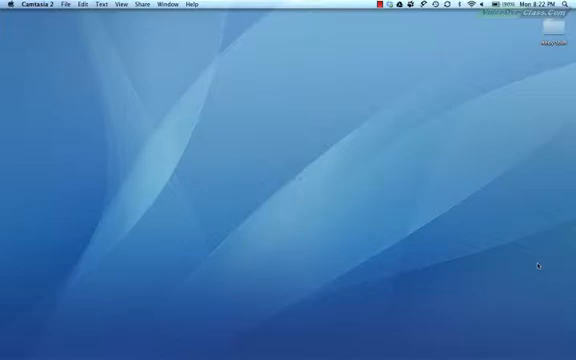
{"action": "mouse_move", "coordinate": [10, 35]}
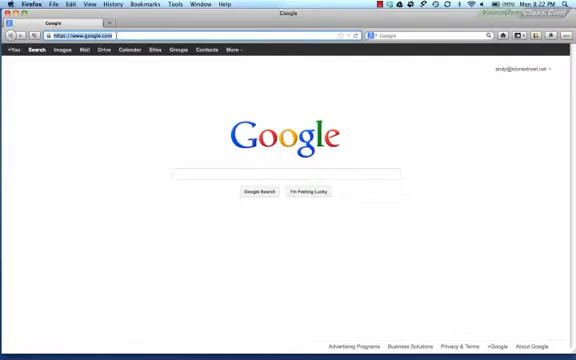
Go to audacity.sourceforge.net in Firefox to reach the Mac OS X download page.
{"action": "type", "text": "audacity.sourceforge.net"}
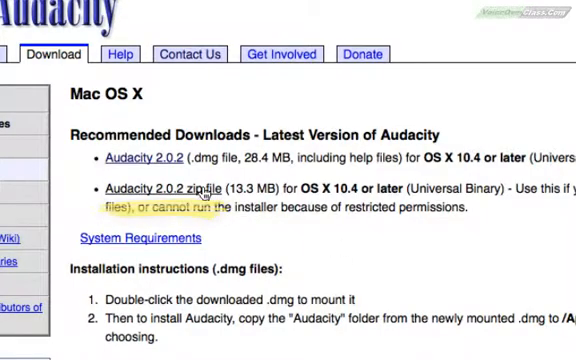
Download audacity-macosx-ub-2.0.2.zip, choosing Save File.
{"action": "left_click", "coordinate": [140, 188]}
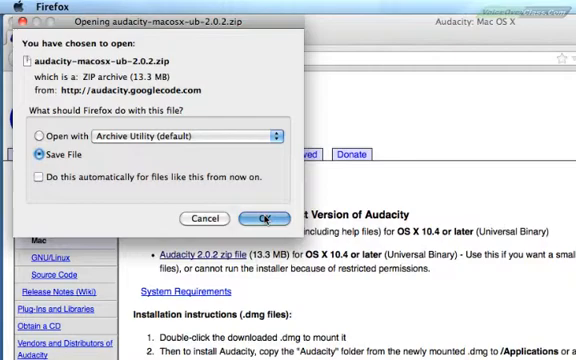
{"action": "left_click", "coordinate": [262, 217]}
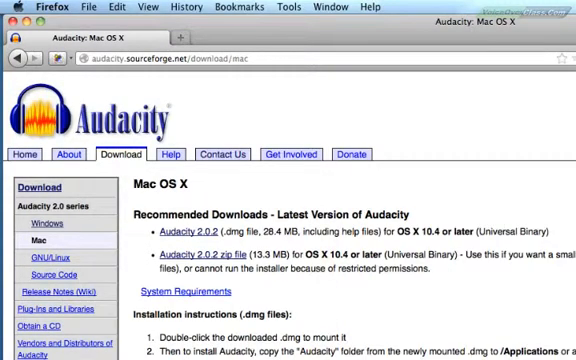
Scroll to Optional Downloads and follow the LAME MP3 encoder link.
{"action": "scroll", "scroll_direction": "down", "scroll_amount": 3}
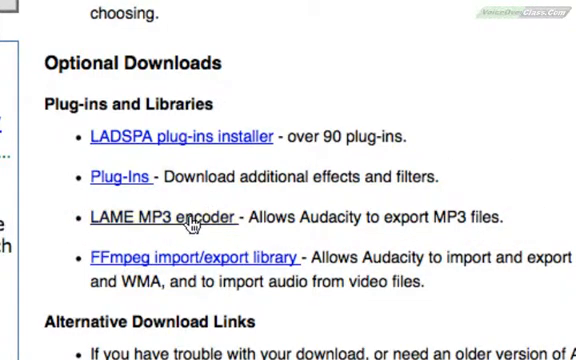
{"action": "scroll", "scroll_direction": "down", "scroll_amount": 3}
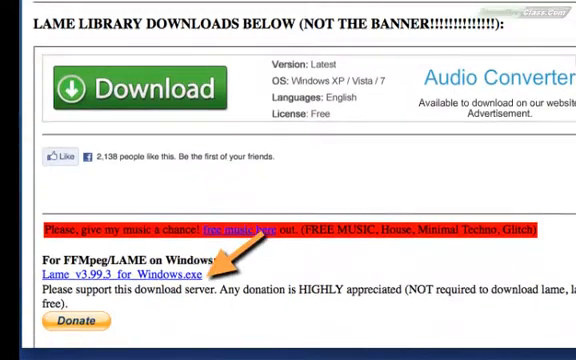
Scroll down and save Lame_Library_v3.98.2_for_Audacity_on_OSX.dmg to disk.
{"action": "scroll", "scroll_direction": "down", "scroll_amount": 3}
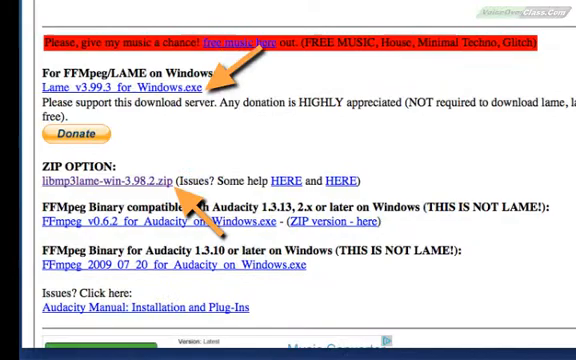
{"action": "scroll", "scroll_direction": "down", "scroll_amount": 3}
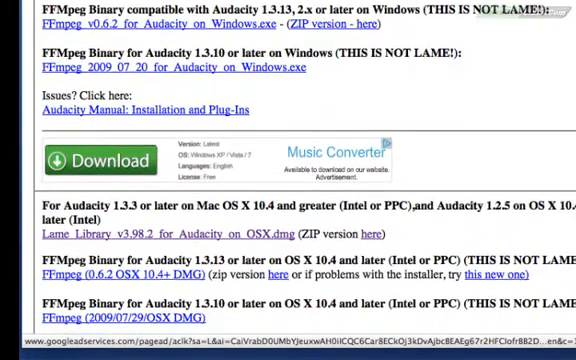
{"action": "scroll", "scroll_direction": "down", "scroll_amount": 3}
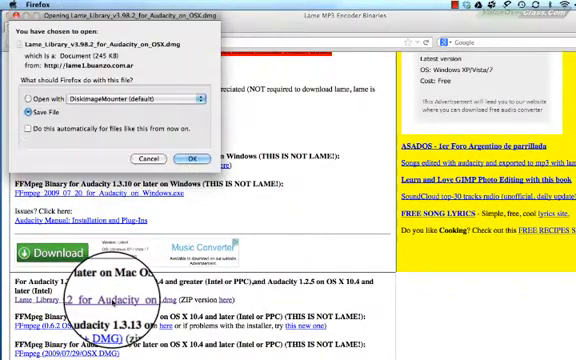
{"action": "left_click", "coordinate": [185, 131]}
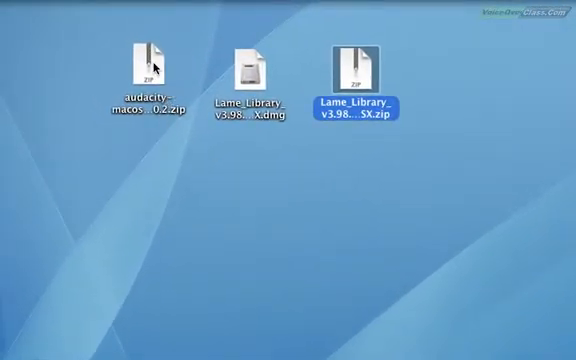
Try to expand the audacity-macosx zip on the desktop.
{"action": "double_click", "coordinate": [151, 55]}
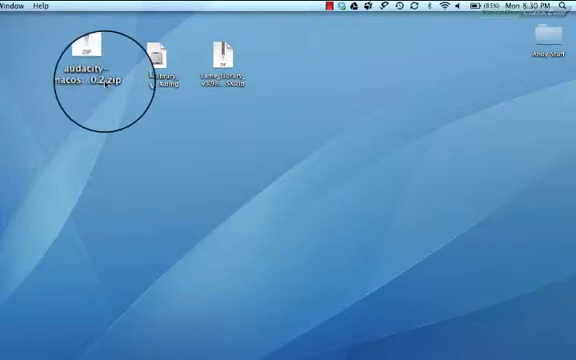
Mount the Lame_Library v3.98.2 .dmg to reveal its installer package.
{"action": "left_click", "coordinate": [158, 58]}
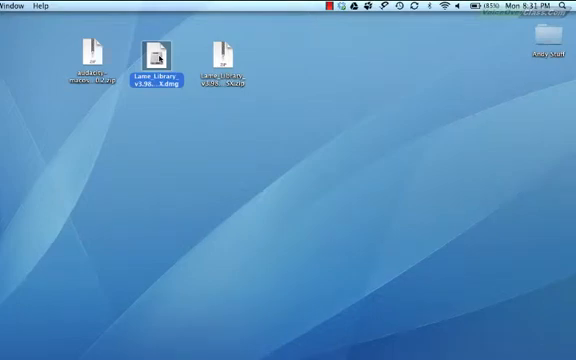
{"action": "double_click", "coordinate": [157, 55]}
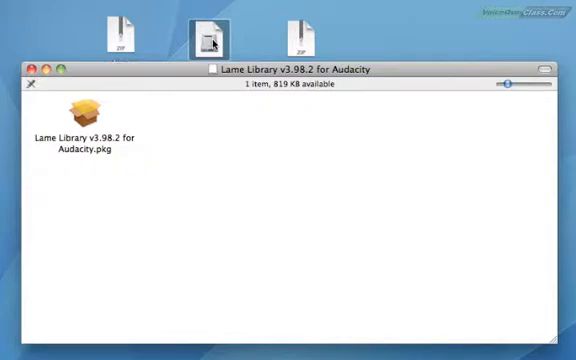
{"action": "mouse_move", "coordinate": [133, 110]}
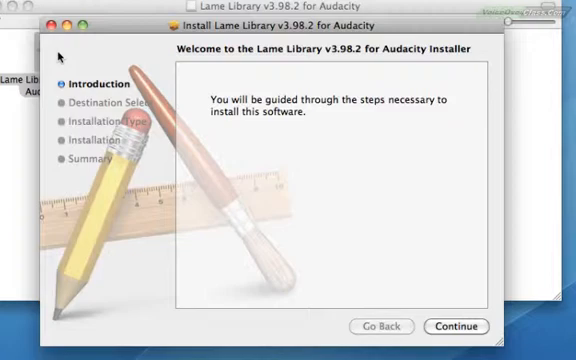
{"action": "mouse_move", "coordinate": [86, 62]}
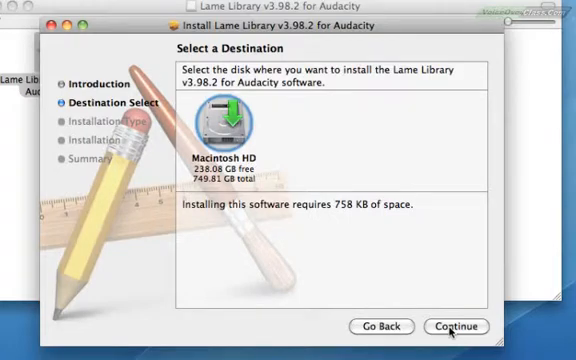
Install LAME Library v3.98.2 on Macintosh HD, authorizing with the password, then close the installer.
{"action": "left_click", "coordinate": [457, 326]}
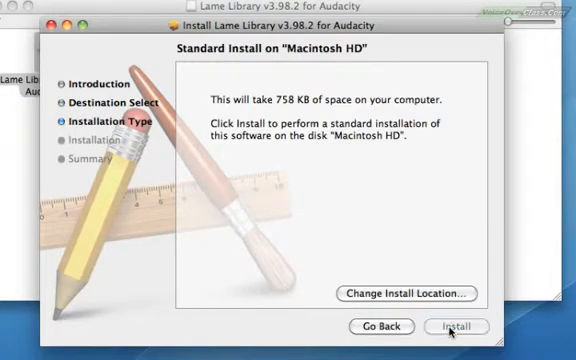
{"action": "left_click", "coordinate": [461, 328]}
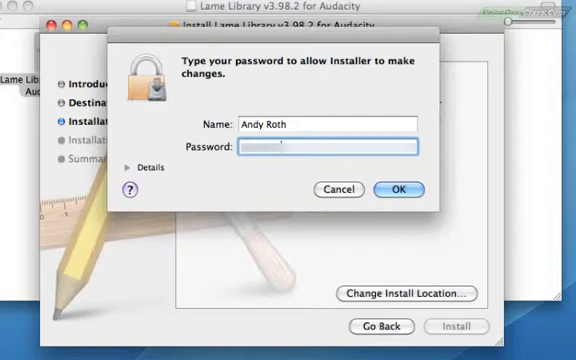
{"action": "left_click", "coordinate": [412, 189]}
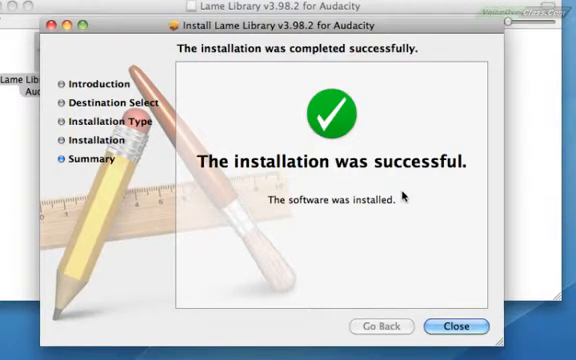
{"action": "left_click", "coordinate": [456, 326]}
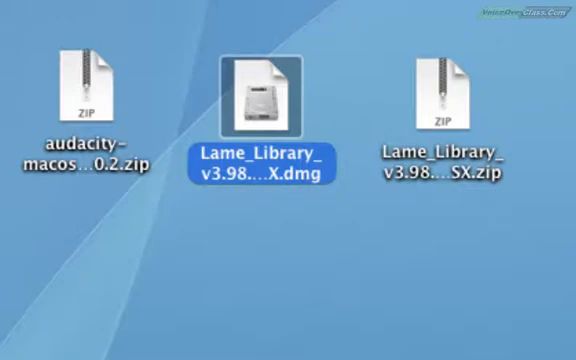
Open the Lame_Library .dmg and then the Lame_Library folder on the desktop.
{"action": "double_click", "coordinate": [439, 80]}
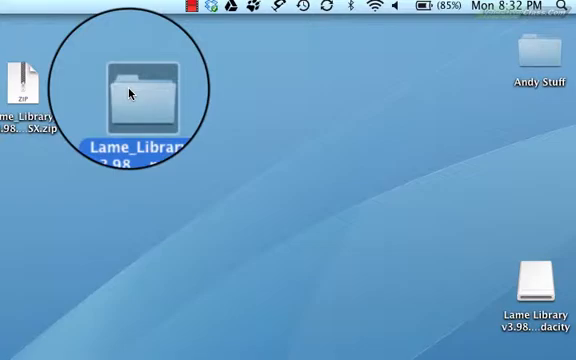
{"action": "double_click", "coordinate": [140, 90]}
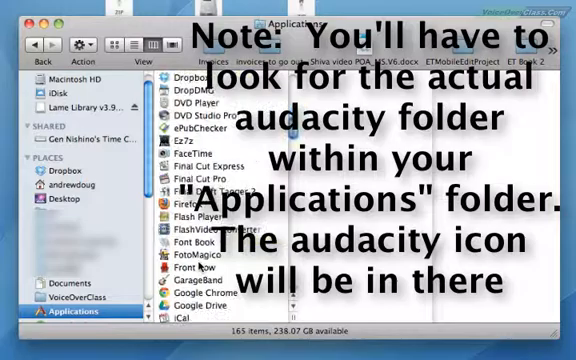
Open the Audacity folder in Applications and launch the Audacity app.
{"action": "scroll", "scroll_direction": "down", "scroll_amount": 3}
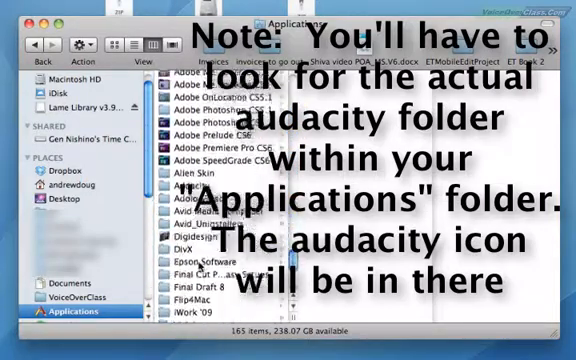
{"action": "left_click", "coordinate": [197, 150]}
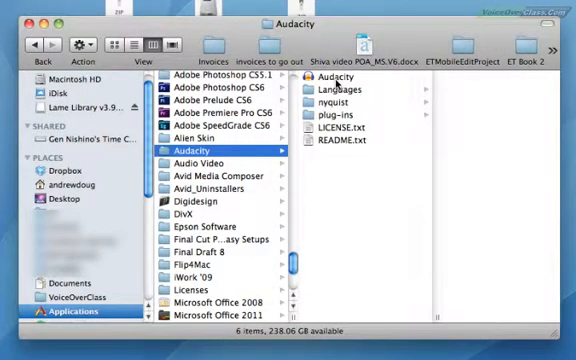
{"action": "left_click", "coordinate": [337, 75]}
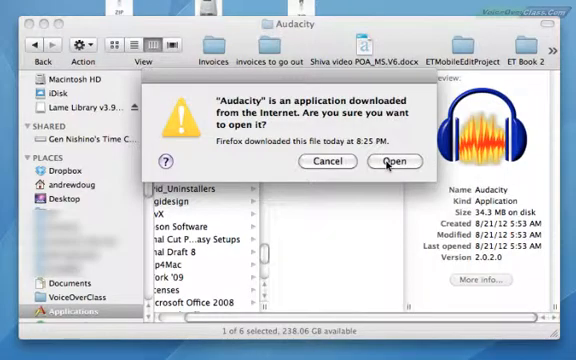
Approve opening the downloaded Audacity app and dismiss the Welcome to Audacity dialog.
{"action": "left_click", "coordinate": [398, 161]}
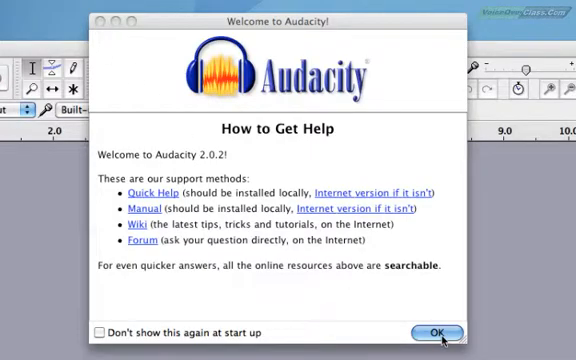
{"action": "left_click", "coordinate": [435, 333]}
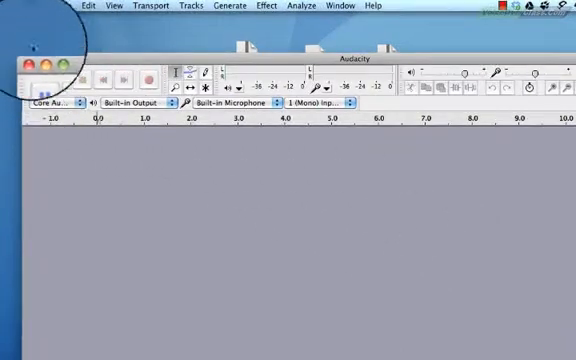
Show the Libraries page in Preferences, confirming MP3 library LAME 3.98.2.
{"action": "left_click", "coordinate": [30, 5]}
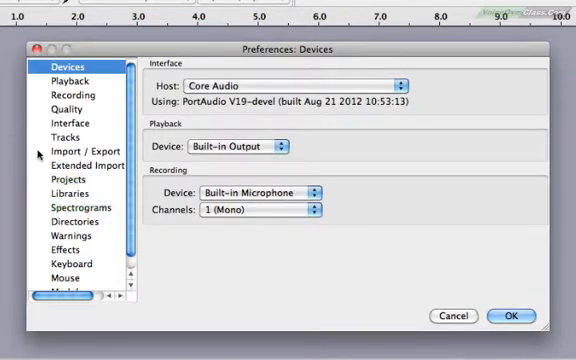
{"action": "left_click", "coordinate": [54, 194]}
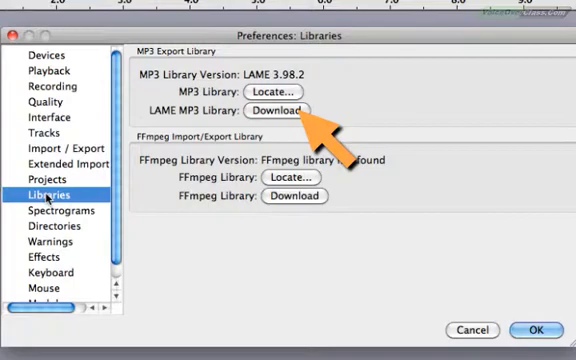
{"action": "mouse_move", "coordinate": [246, 236]}
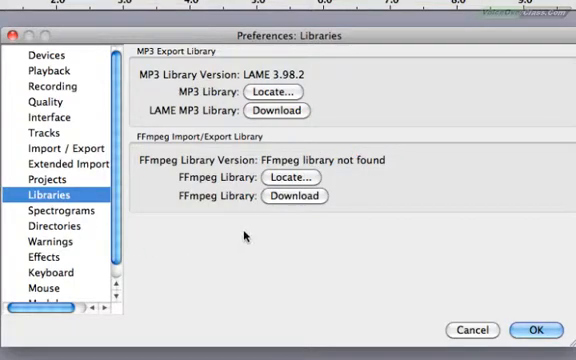
Locate the MP3 library at /usr/local/lib/audacity/libmp3lame.dylib.
{"action": "left_click", "coordinate": [275, 92]}
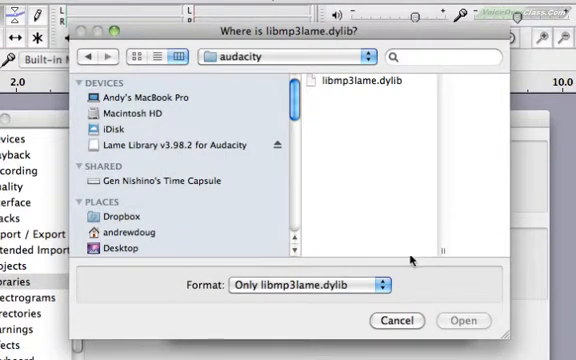
{"action": "scroll", "scroll_direction": "down", "scroll_amount": 3}
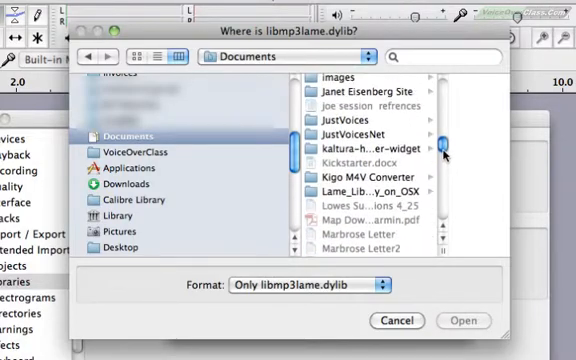
{"action": "double_click", "coordinate": [370, 189]}
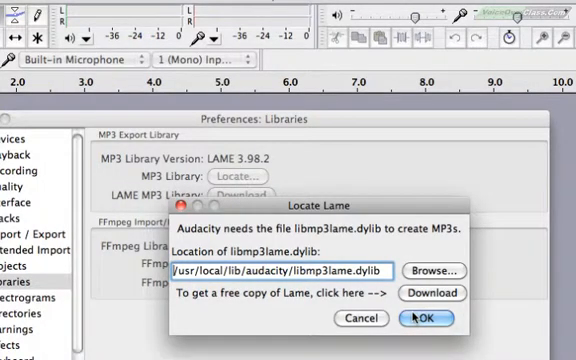
Confirm the libmp3lame.dylib location and close Preferences with OK.
{"action": "left_click", "coordinate": [431, 318]}
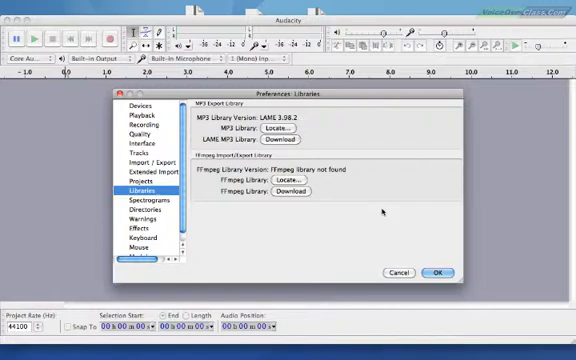
{"action": "left_click", "coordinate": [431, 273]}
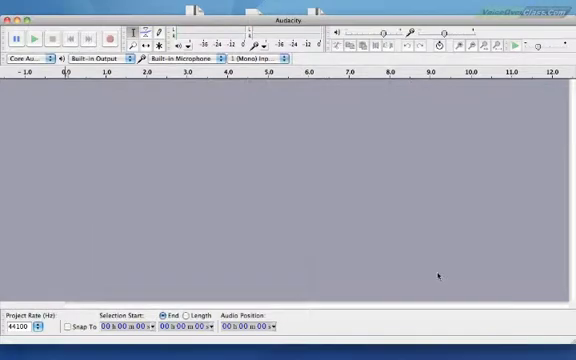